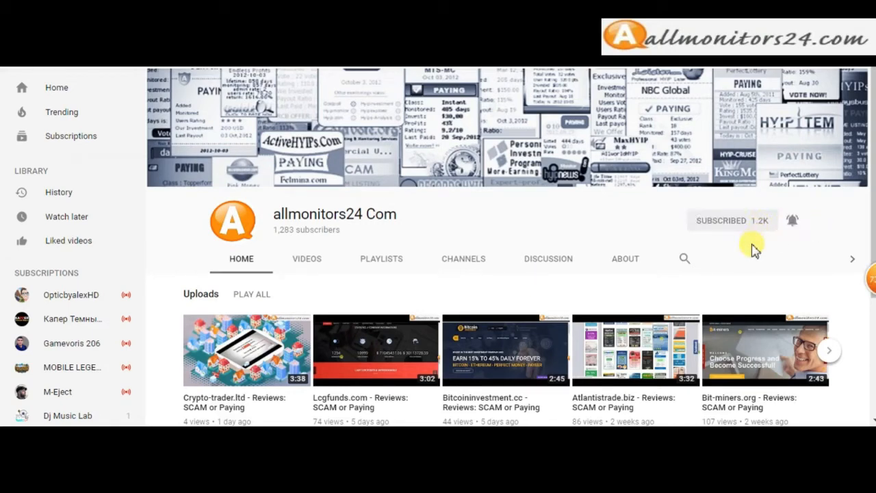
- Subscribe to the allmonitors24 Com channel and turn on notifications for new uploads
click(791, 220)
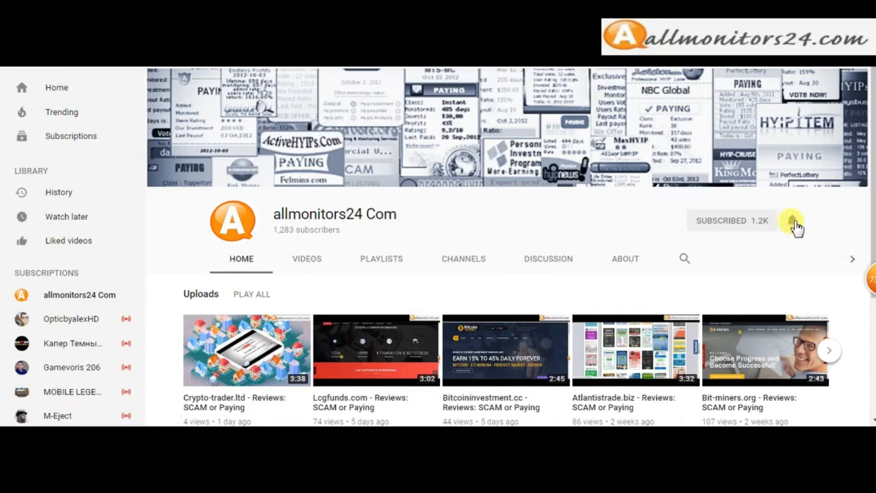
click(791, 219)
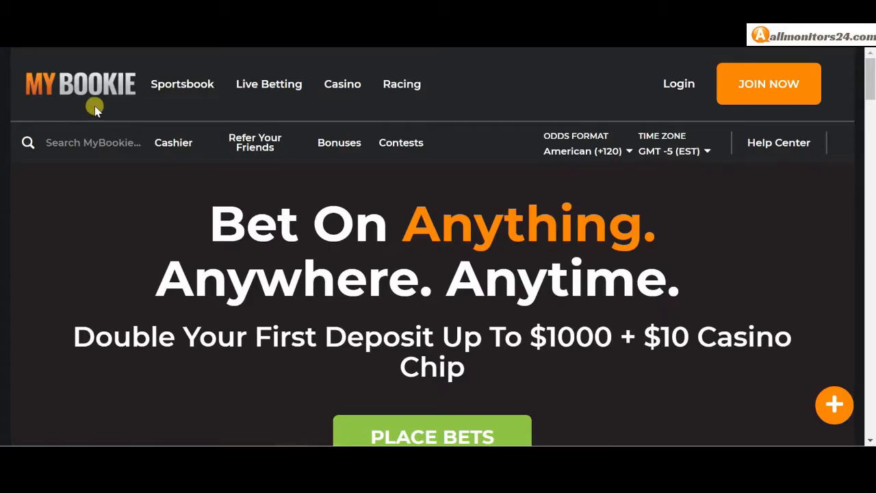
mouse_move(102, 109)
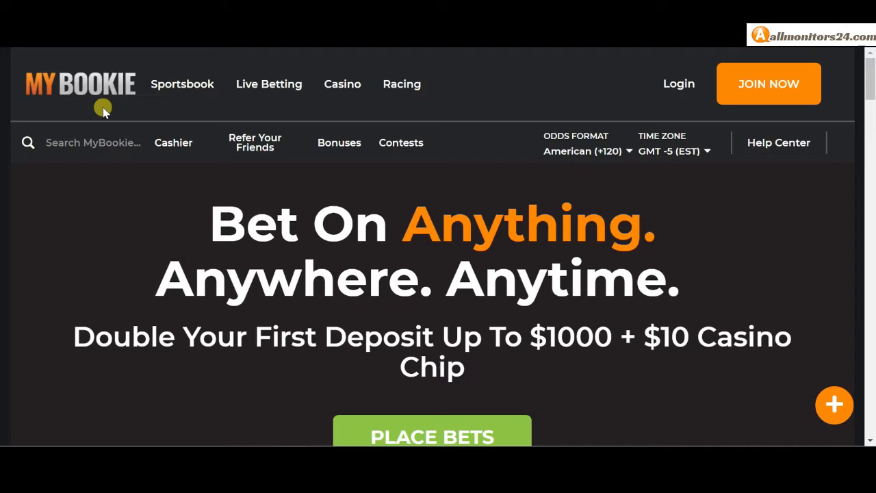
mouse_move(93, 112)
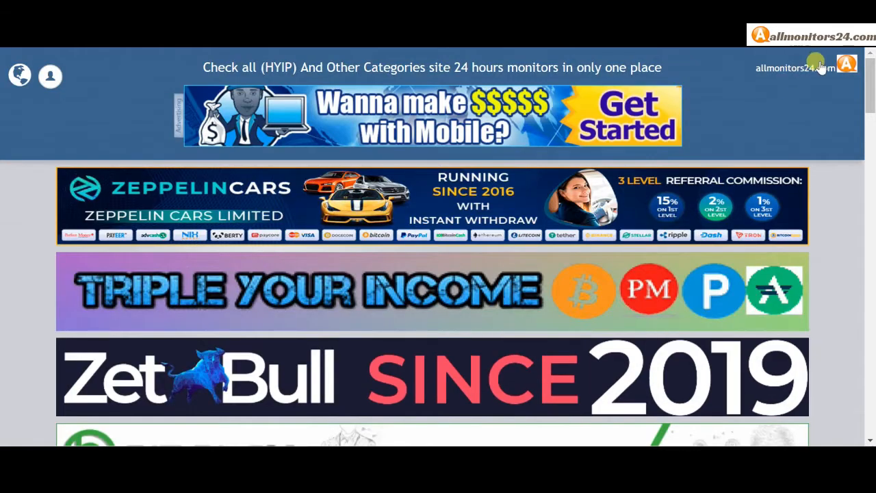
- Scroll the home page down to the Mybookie listing card with its monitor details
scroll(down, 3)
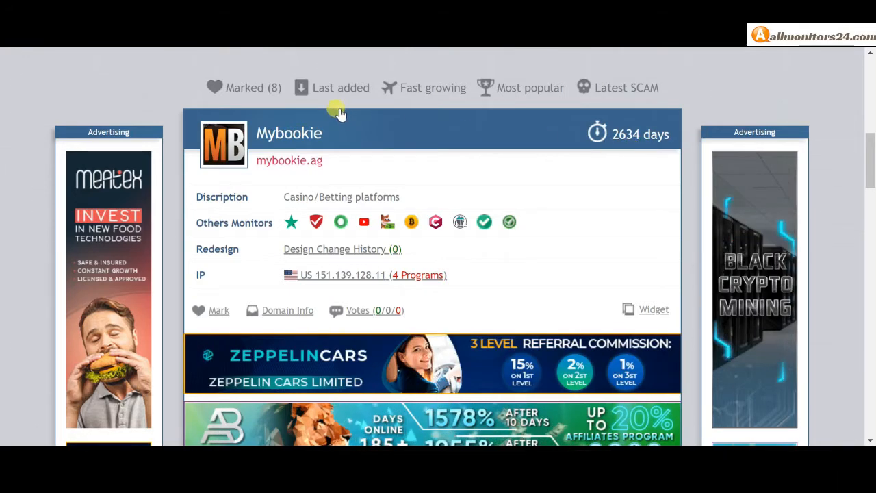
scroll(down, 3)
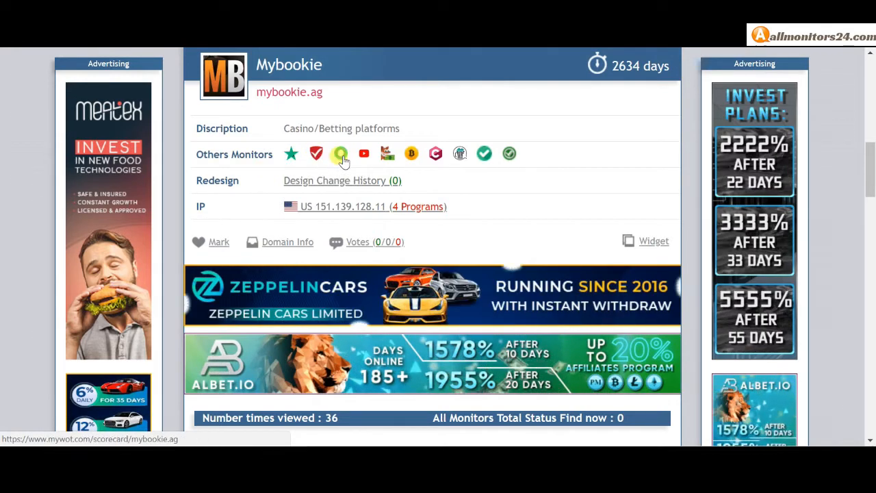
mouse_move(364, 154)
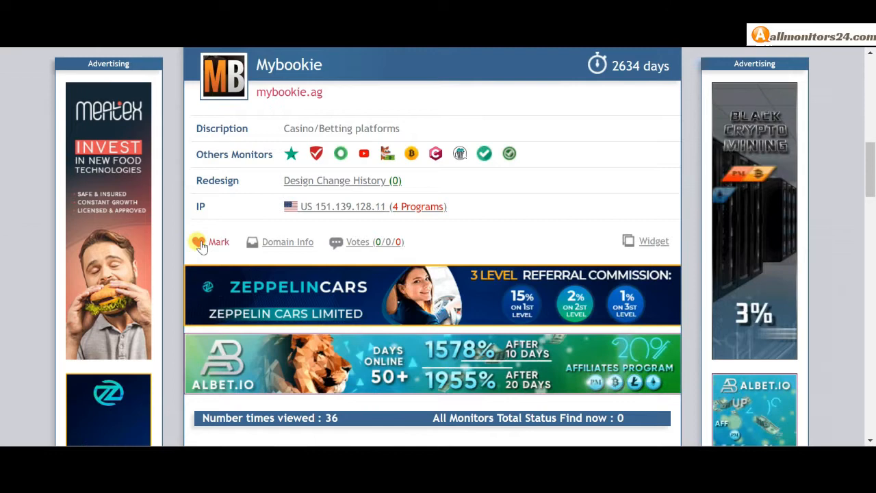
- Mark Mybookie as a favourite, raising the marked count to 9, and check its link and Votes
click(213, 241)
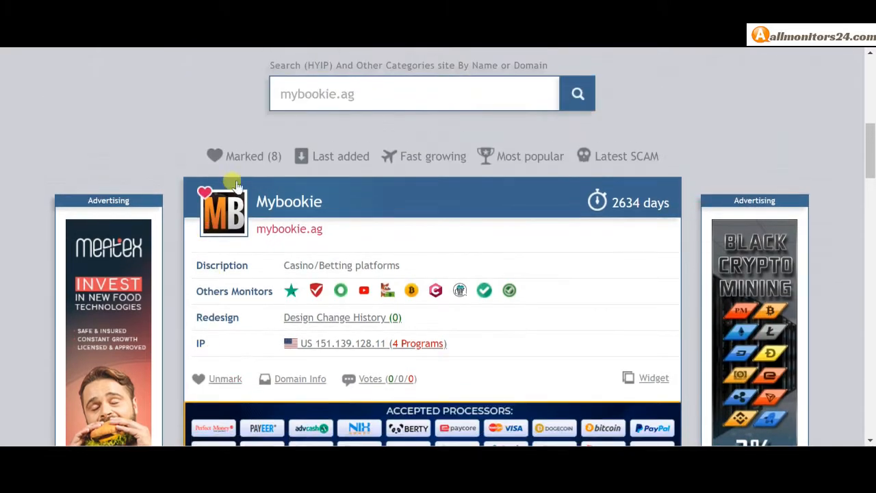
click(204, 192)
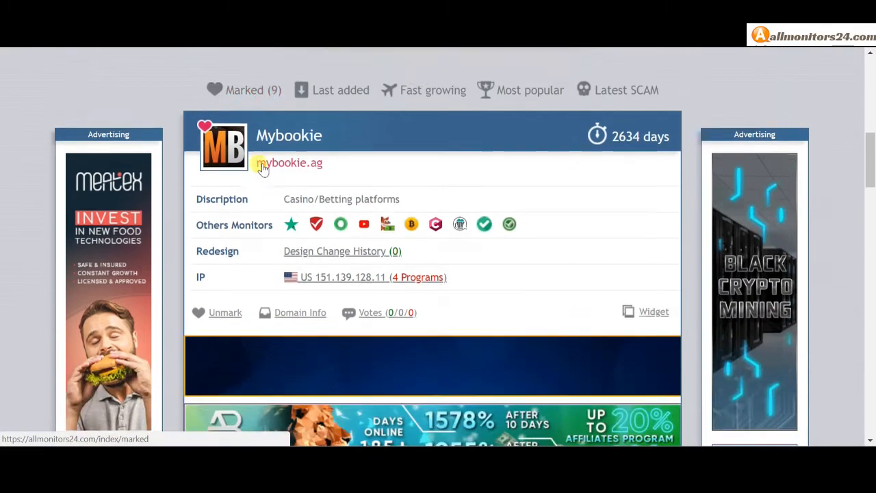
scroll(down, 3)
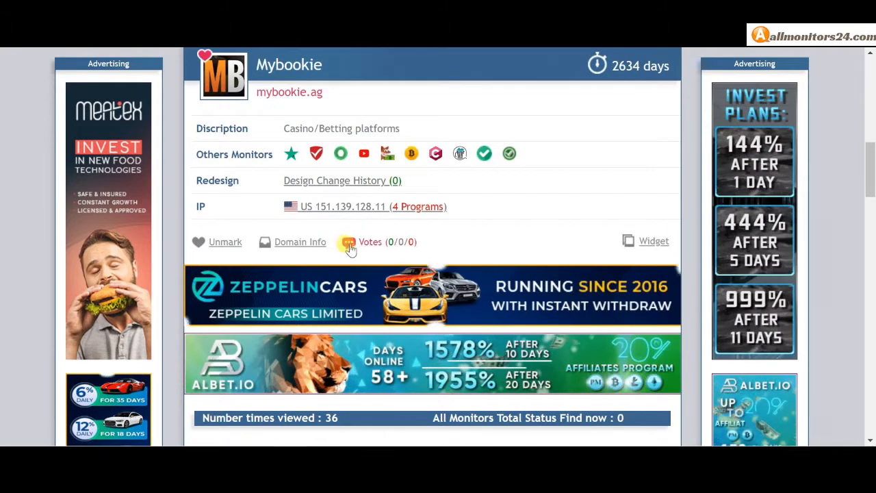
click(369, 241)
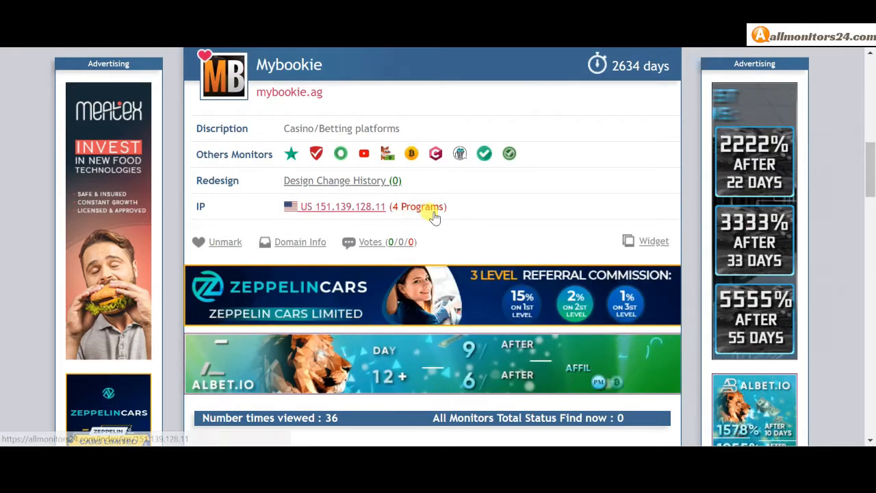
- Scroll past the banners to the Others Monitors Review text about Mybookie.ag
scroll(down, 3)
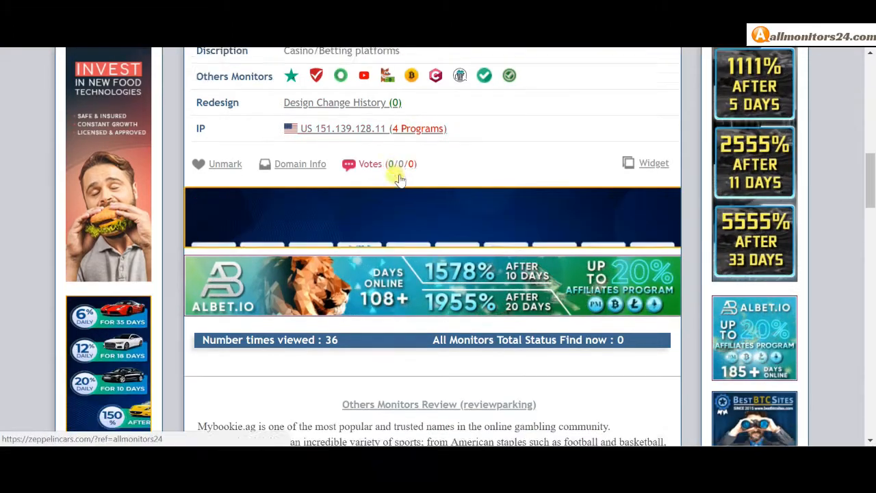
scroll(down, 3)
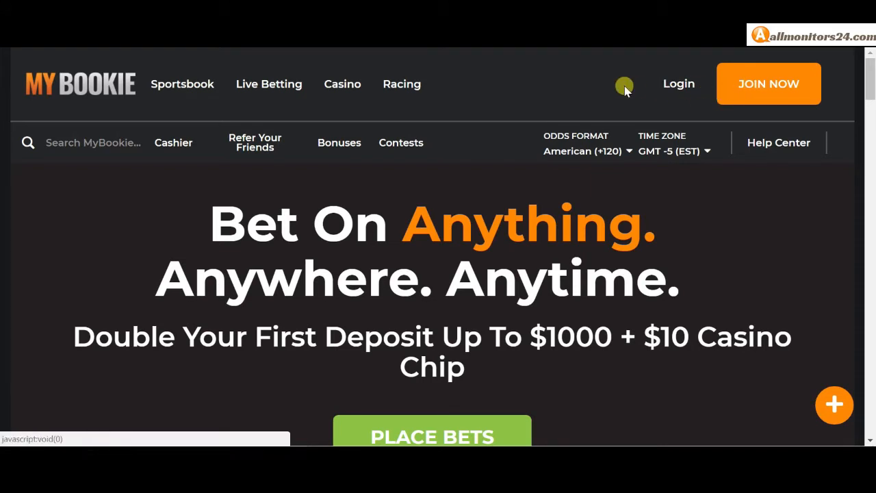
mouse_move(746, 108)
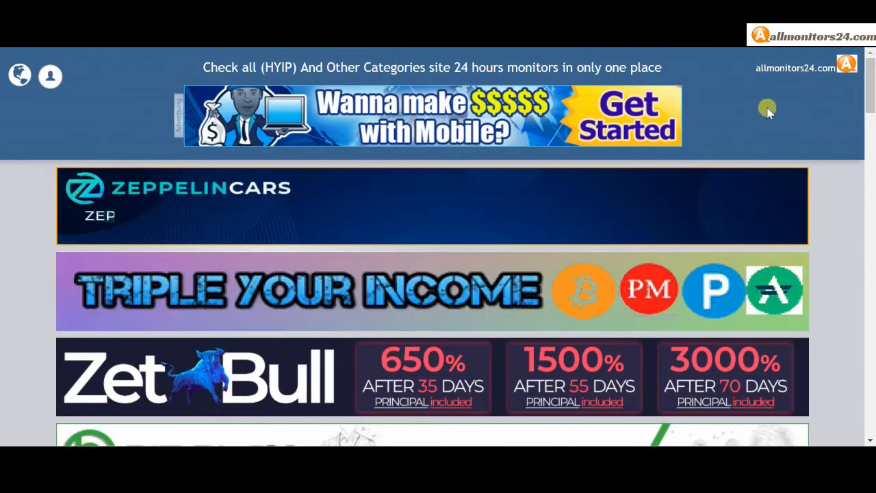
- Scroll down to the mybookie.ag search box and the marked Mybookie listing
scroll(down, 3)
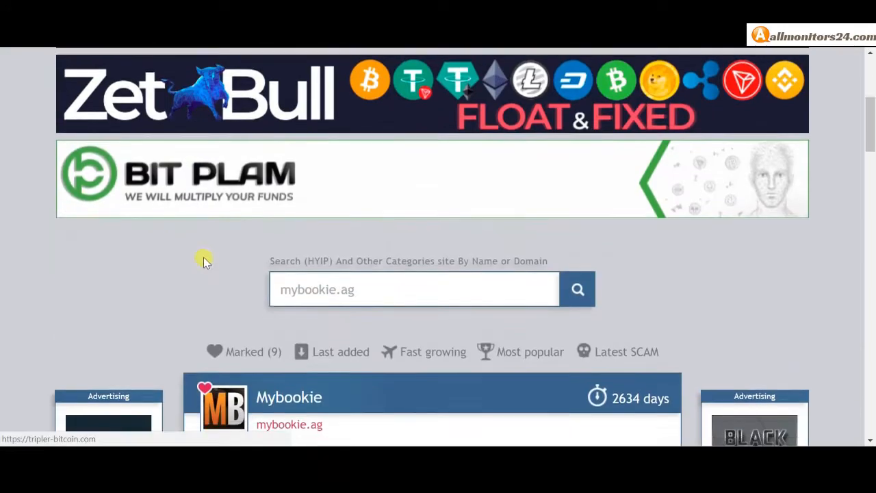
scroll(down, 3)
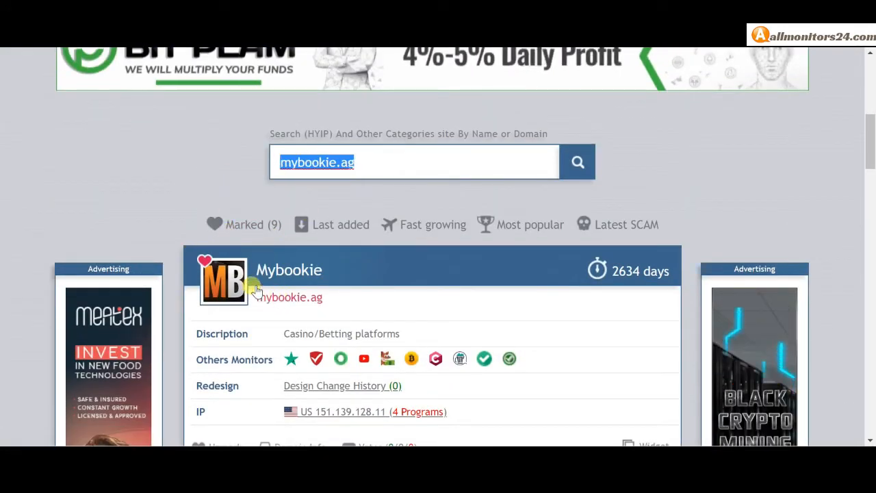
mouse_move(396, 307)
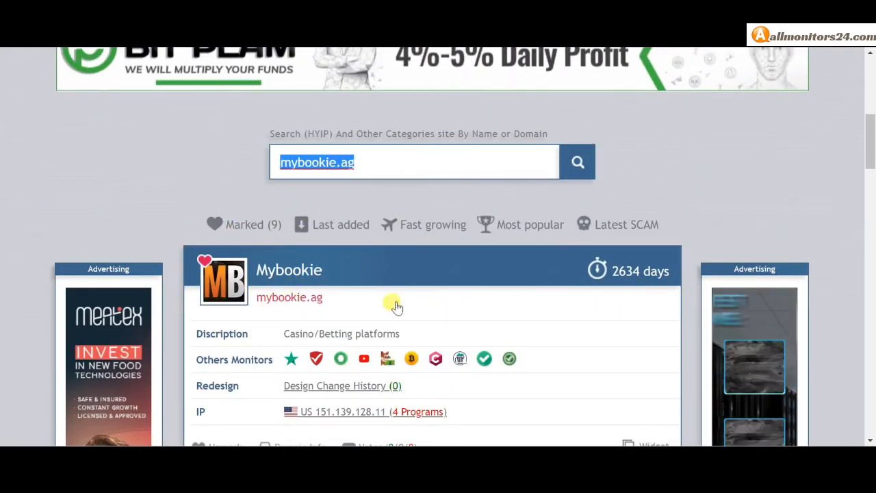